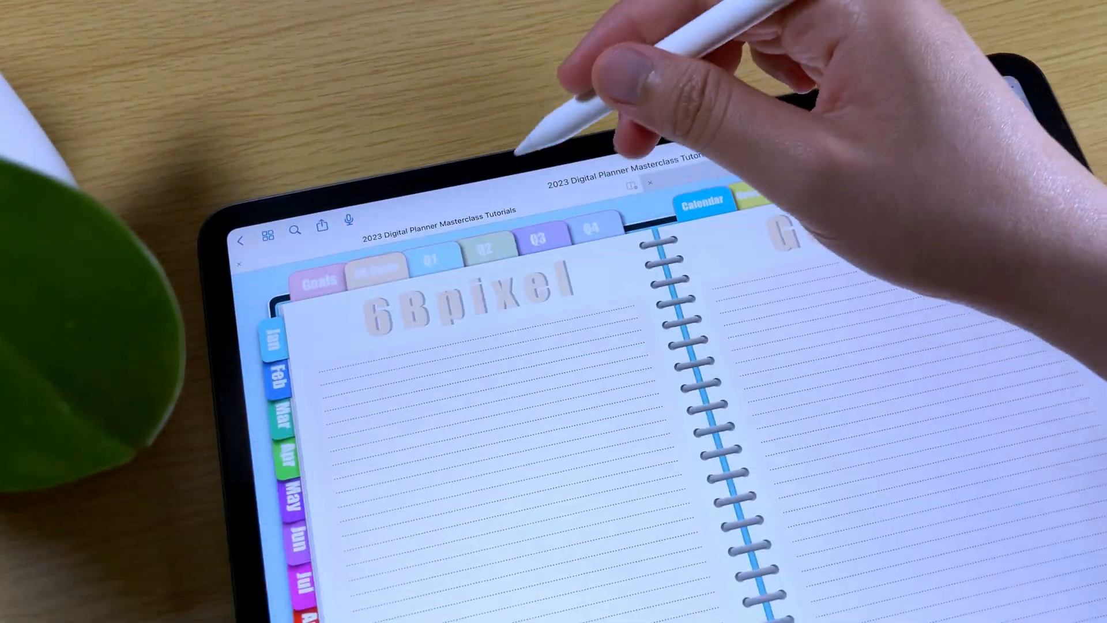
Step: Navigate the planner to its February 2023 monthly calendar spread
click(707, 206)
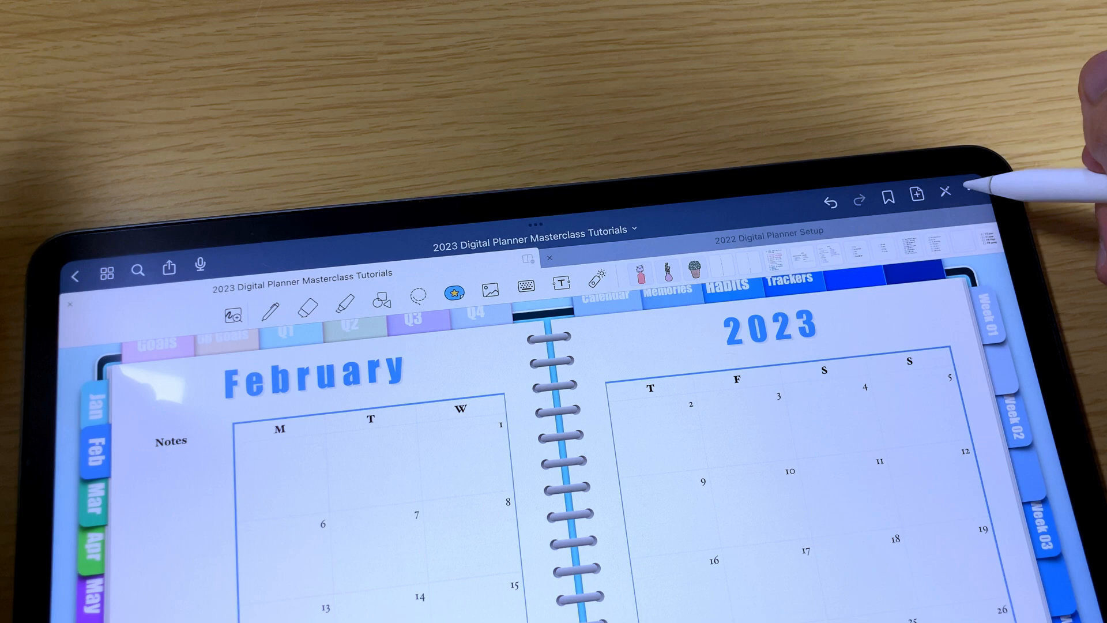
Step: Switch the planner into read-only mode, hiding the drawing tools
click(946, 194)
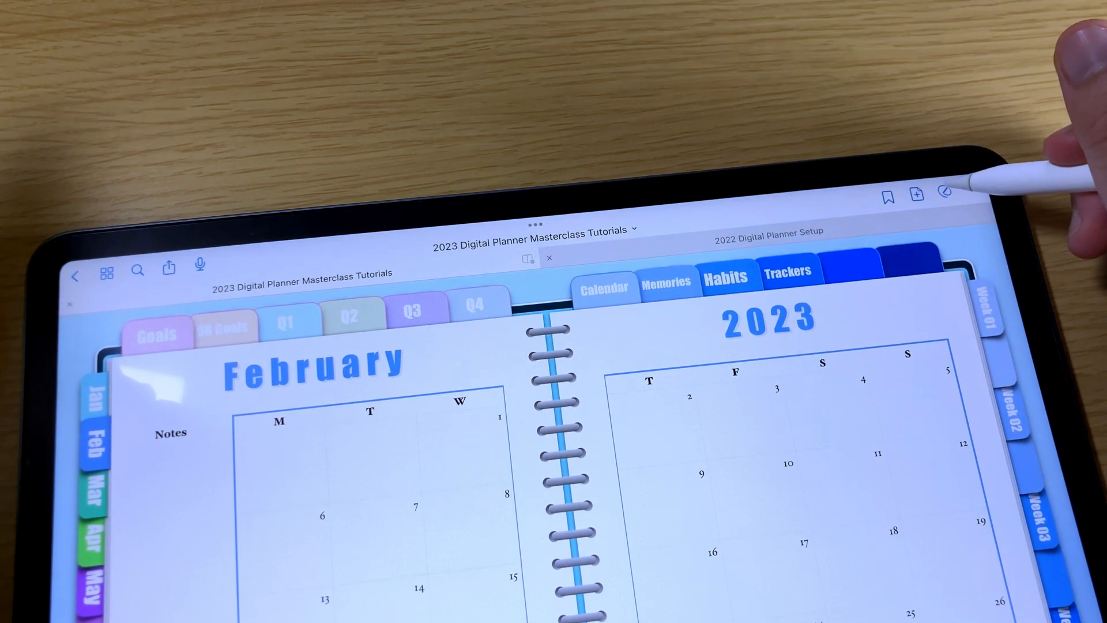
click(944, 192)
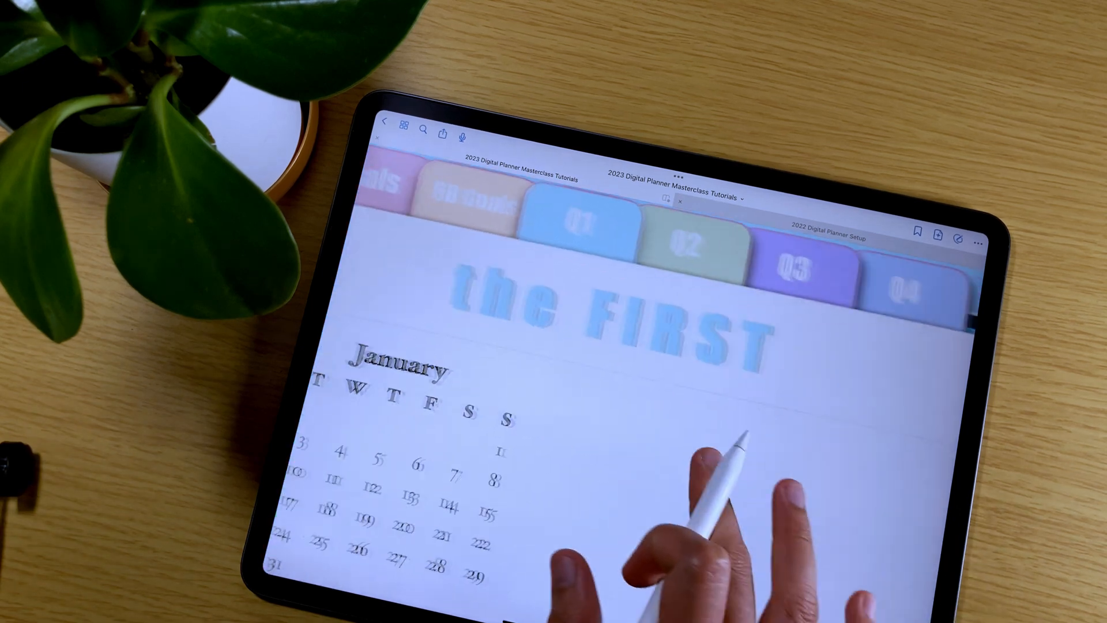
Step: Move from the first-quarter overview to the last-quarter page with October–December calendars
scroll(down, 3)
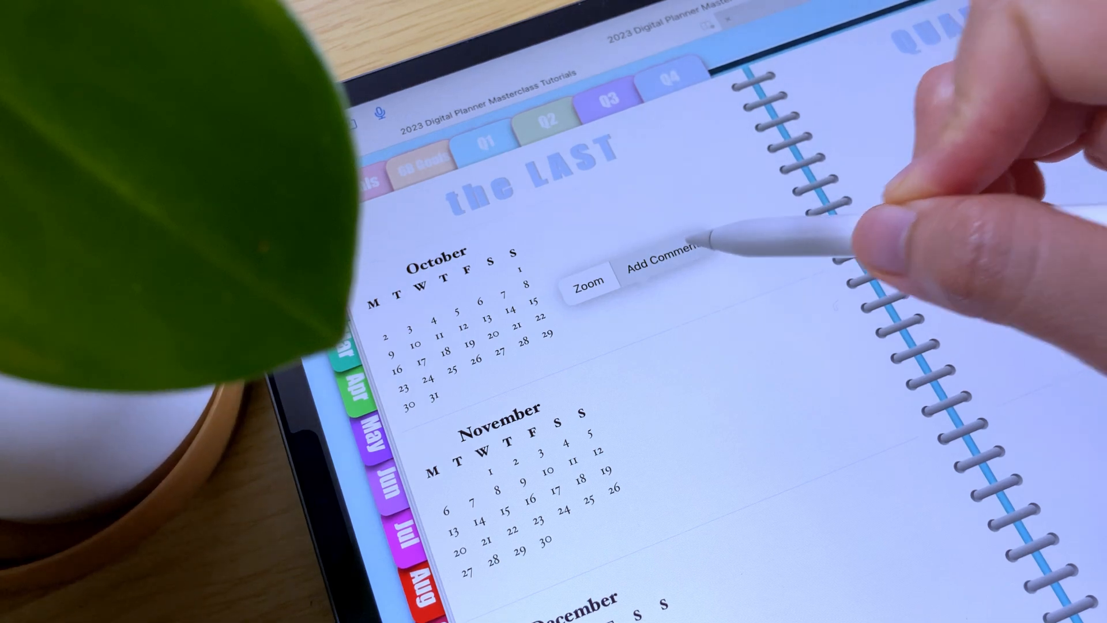
Step: Begin a new Comment #1 beside the October calendar on the last-quarter page
click(660, 267)
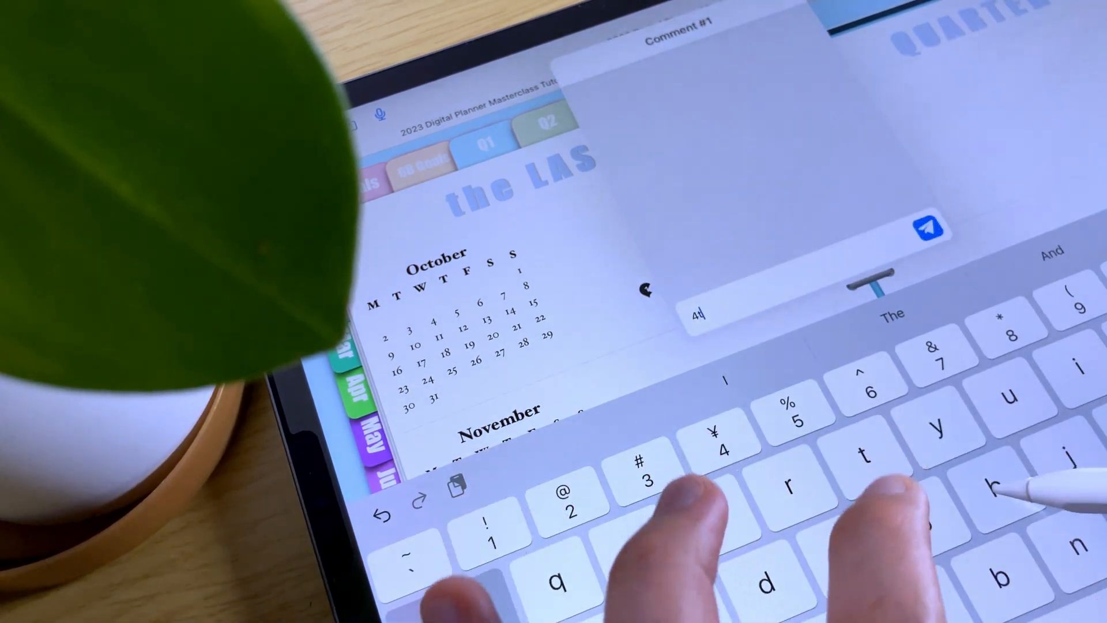